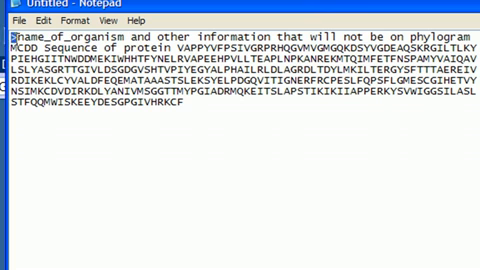
Read the GAPDH identity percentages to human, down to Plasmodium falciparum at about 64–72% protein identity.
{"action": "double_click", "coordinate": [40, 38]}
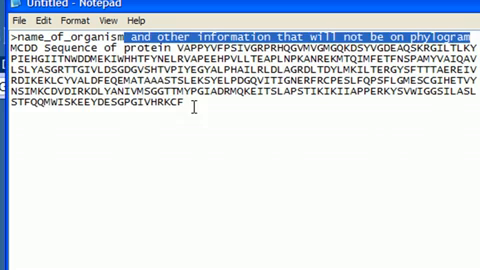
{"action": "key", "text": "ctrl+a"}
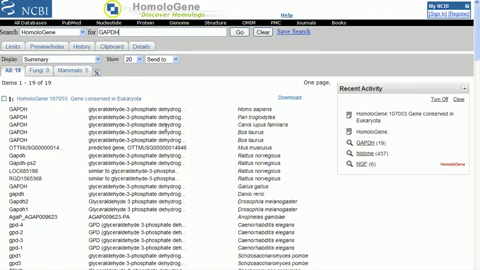
{"action": "scroll", "scroll_direction": "down", "scroll_amount": 3}
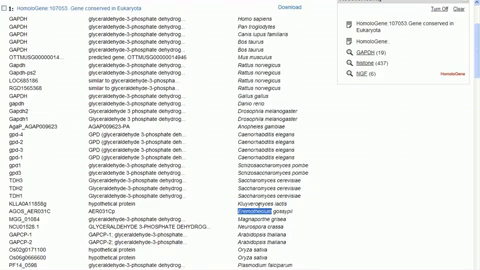
{"action": "scroll", "scroll_direction": "down", "scroll_amount": 3}
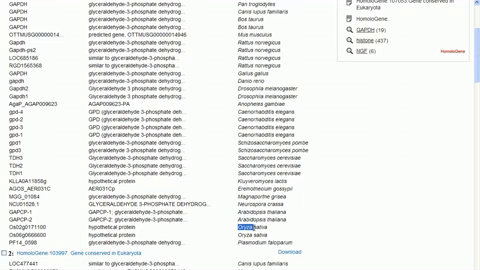
{"action": "scroll", "scroll_direction": "down", "scroll_amount": 3}
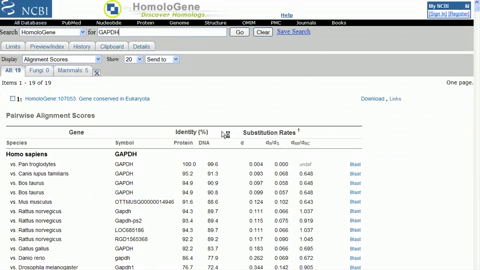
{"action": "scroll", "scroll_direction": "down", "scroll_amount": 3}
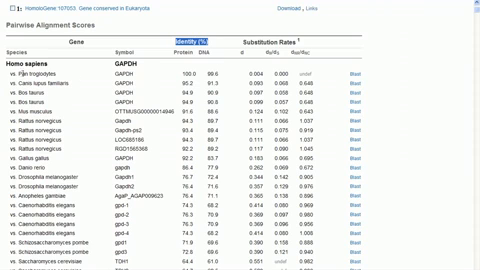
{"action": "mouse_move", "coordinate": [205, 74]}
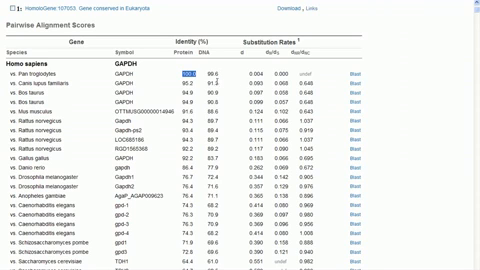
{"action": "mouse_move", "coordinate": [223, 135]}
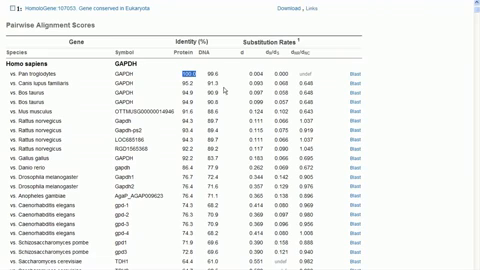
{"action": "scroll", "scroll_direction": "down", "scroll_amount": 3}
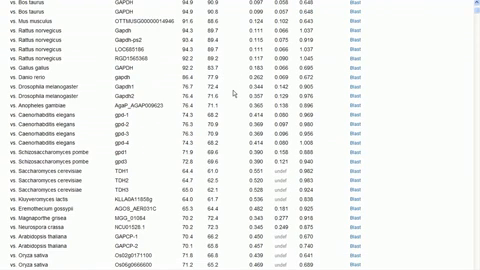
{"action": "scroll", "scroll_direction": "down", "scroll_amount": 3}
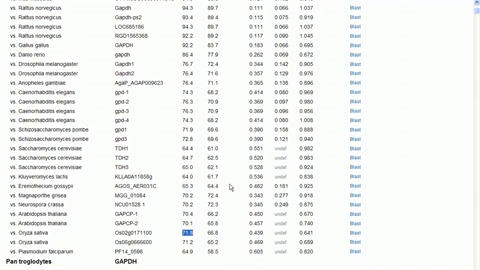
{"action": "mouse_move", "coordinate": [212, 76]}
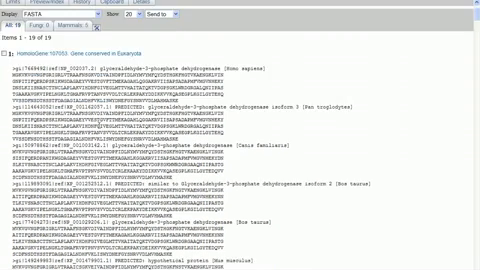
Scroll through the 19 GAPDH protein sequences listed in FASTA format.
{"action": "scroll", "scroll_direction": "down", "scroll_amount": 3}
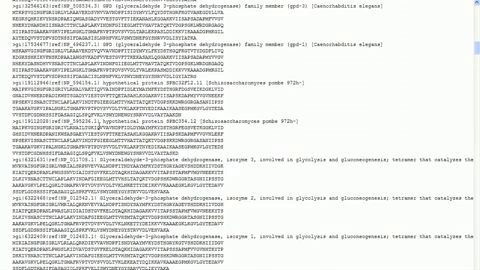
{"action": "scroll", "scroll_direction": "down", "scroll_amount": 3}
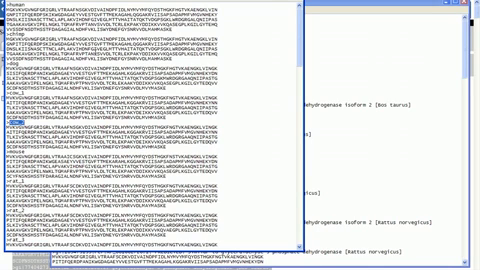
Select all the GAPDH FASTA sequences in Notepad, with short headers like >human and >rat_1.
{"action": "key", "text": "ctrl+a"}
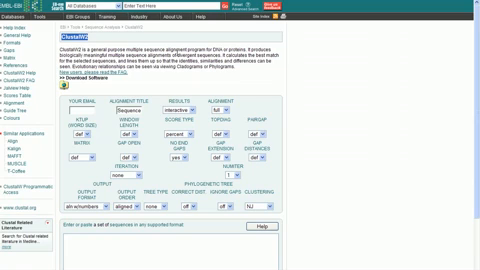
Scroll the empty ClustalW2 alignment form to review its default settings.
{"action": "scroll", "scroll_direction": "down", "scroll_amount": 3}
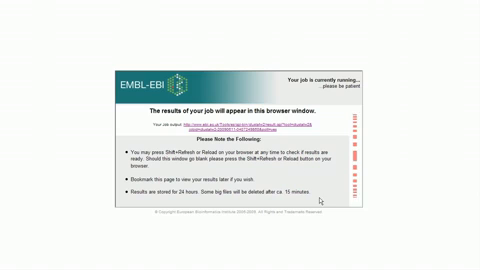
{"action": "mouse_move", "coordinate": [253, 35]}
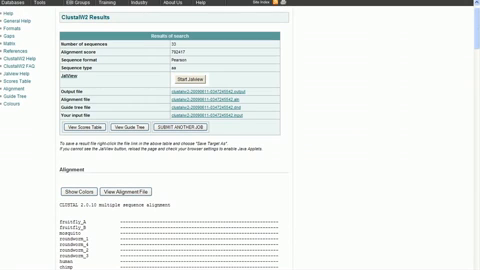
Read through the alignment blocks of the 33 aligned GAPDH sequences (score 792417).
{"action": "scroll", "scroll_direction": "down", "scroll_amount": 3}
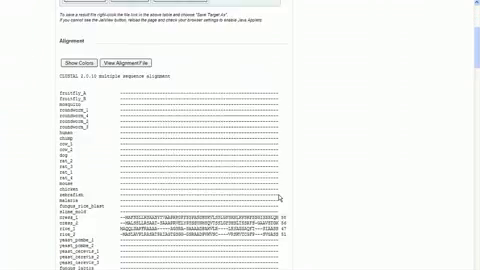
{"action": "scroll", "scroll_direction": "down", "scroll_amount": 3}
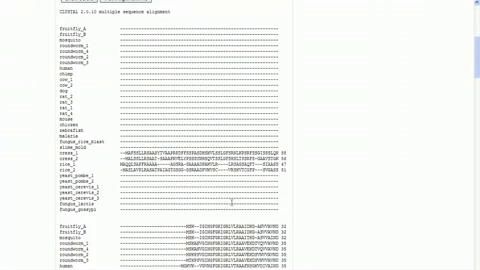
{"action": "scroll", "scroll_direction": "down", "scroll_amount": 3}
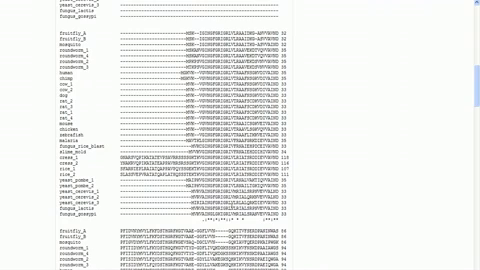
{"action": "scroll", "scroll_direction": "down", "scroll_amount": 3}
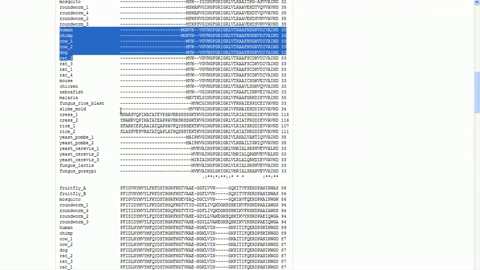
{"action": "scroll", "scroll_direction": "down", "scroll_amount": 3}
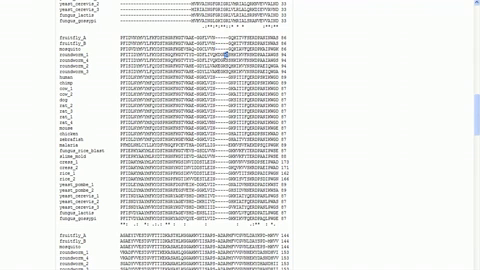
{"action": "scroll", "scroll_direction": "down", "scroll_amount": 3}
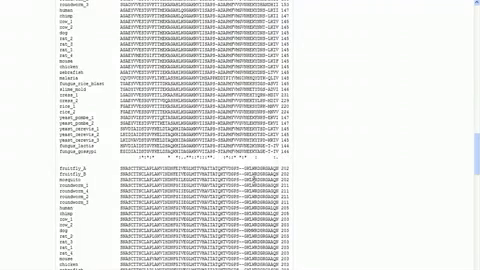
{"action": "scroll", "scroll_direction": "down", "scroll_amount": 3}
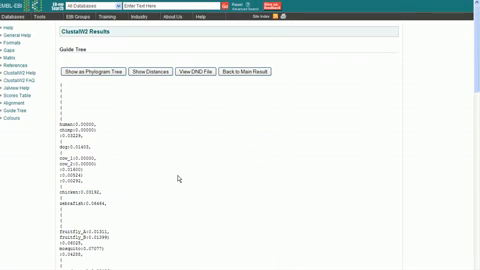
Read the Newick guide tree listing each species with its branch length.
{"action": "scroll", "scroll_direction": "down", "scroll_amount": 3}
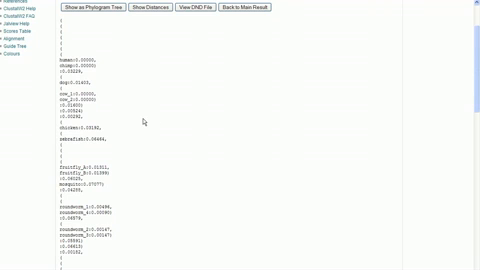
{"action": "scroll", "scroll_direction": "down", "scroll_amount": 3}
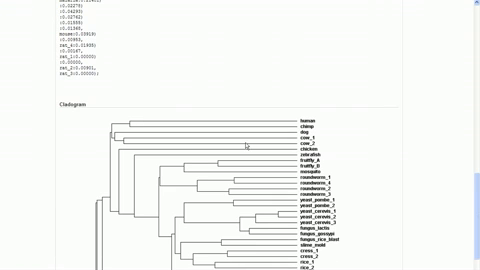
Scroll down to the GAPDH species cladogram below the guide tree.
{"action": "scroll", "scroll_direction": "down", "scroll_amount": 3}
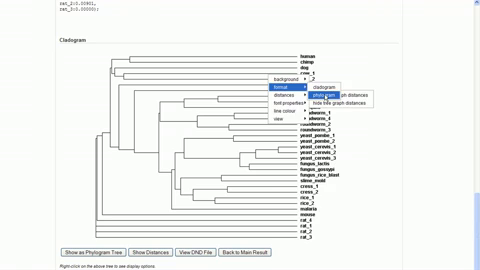
Switch the GAPDH tree to phylogram format, then reopen its display options for line colours.
{"action": "left_click", "coordinate": [312, 94]}
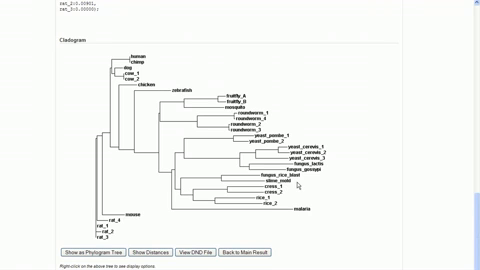
{"action": "mouse_move", "coordinate": [290, 180]}
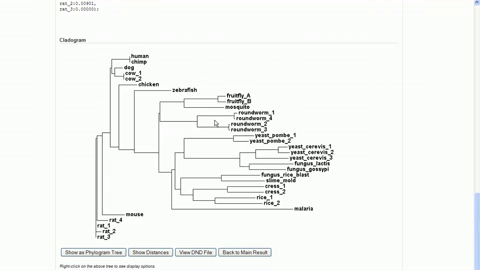
{"action": "right_click", "coordinate": [208, 123]}
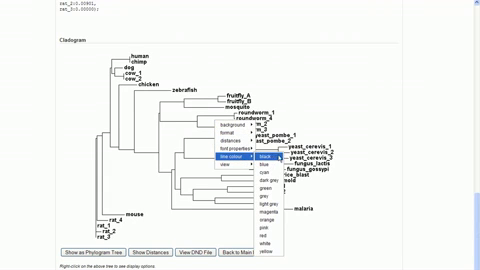